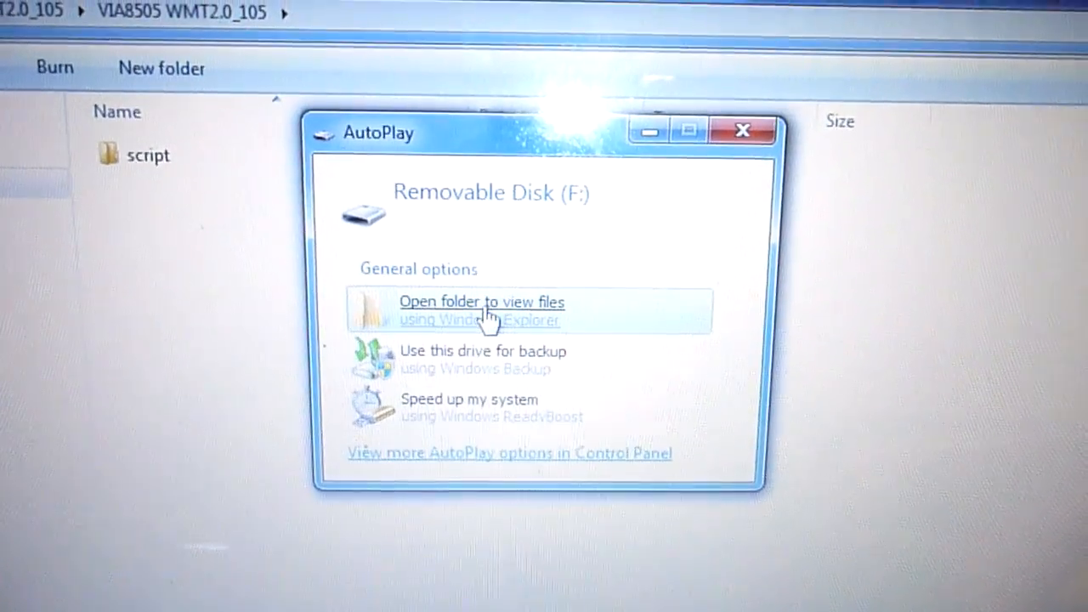
Browse the files on Removable Disk (F:) from AutoPlay to reach its Format option.
left_click(481, 310)
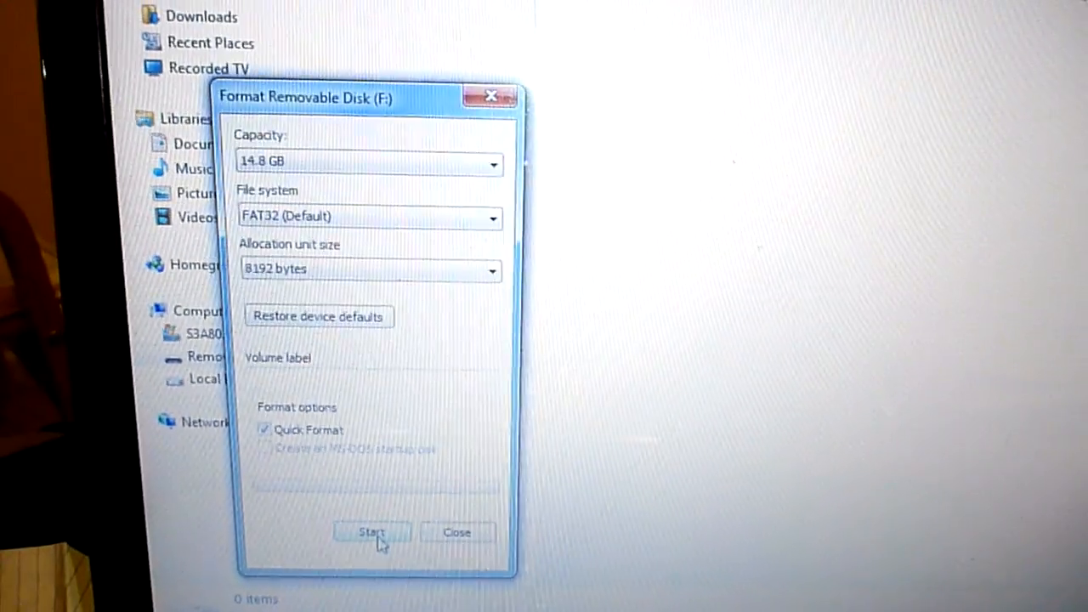
Run the quick format of Removable Disk (F:) as FAT32 and acknowledge the completion notice.
left_click(371, 532)
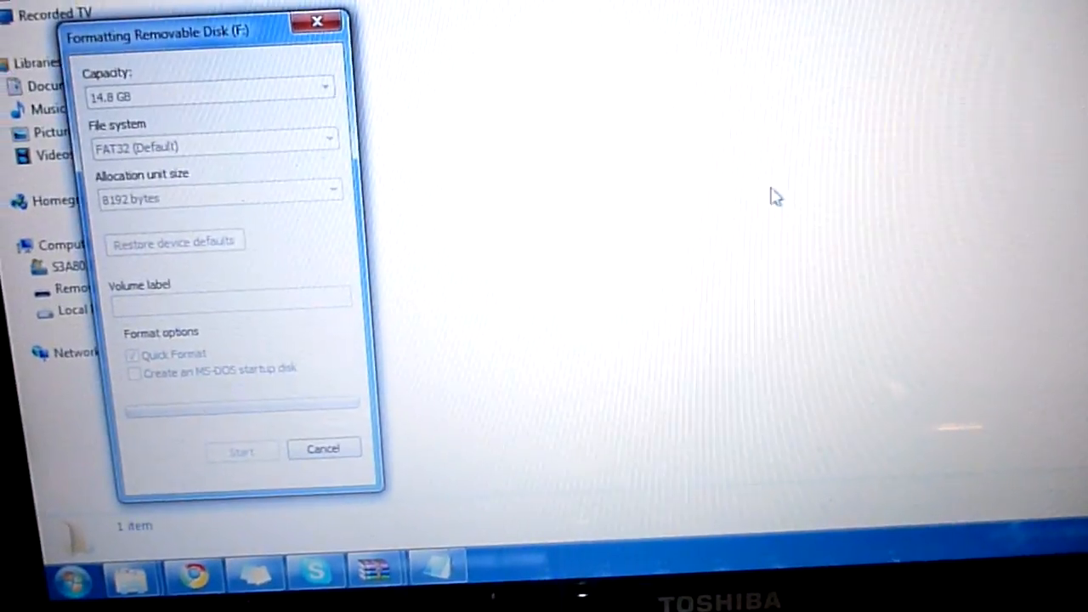
left_click(241, 451)
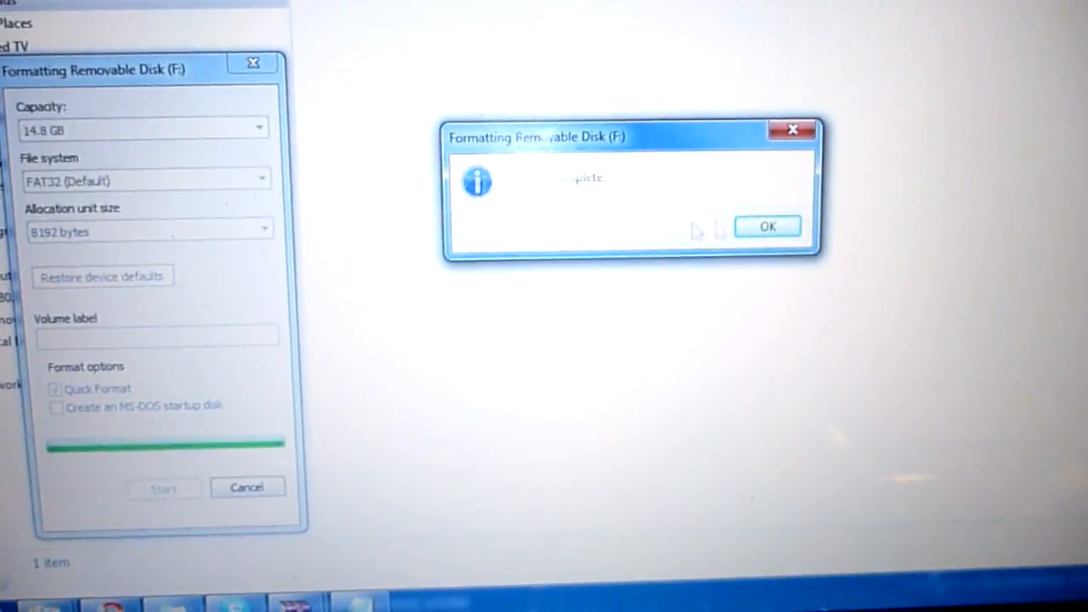
left_click(765, 226)
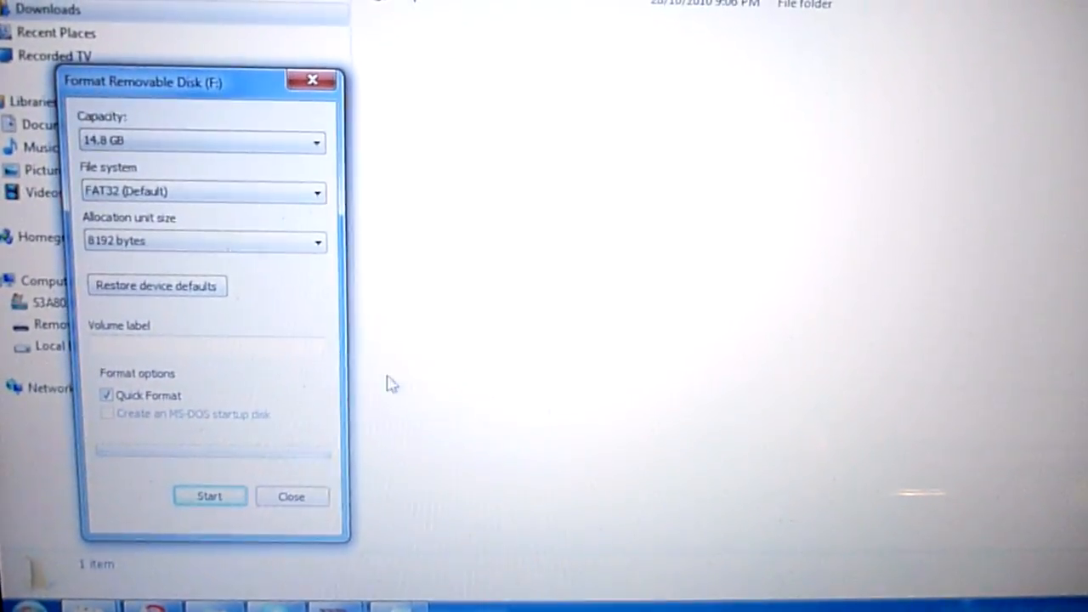
Close the Format dialog for Removable Disk (F:).
left_click(291, 496)
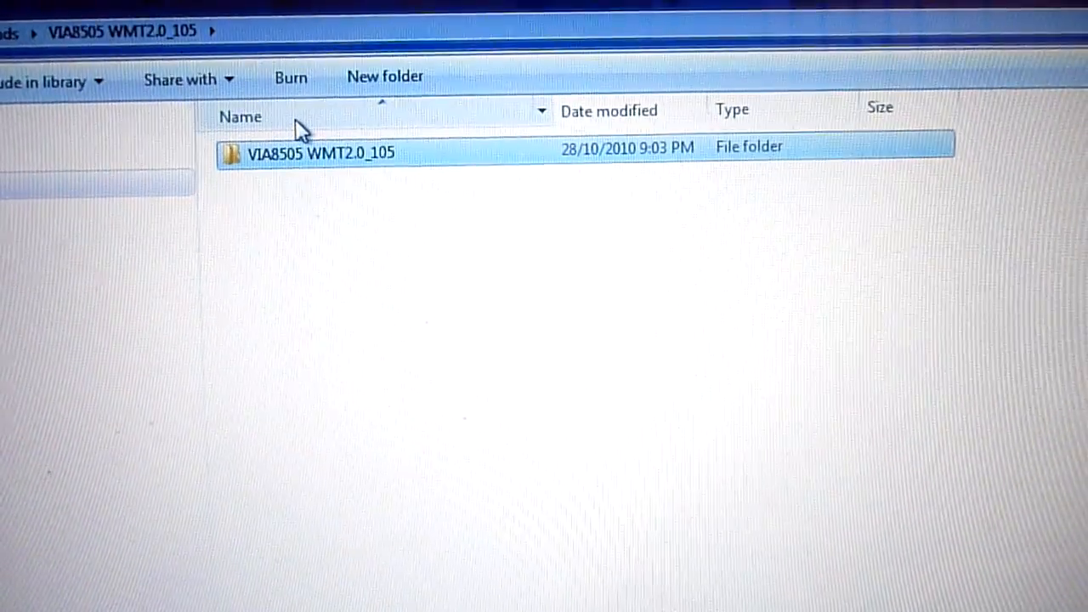
Go into the VIA8505 WMT2.0_105 subfolder to reach the script folder for copying to F:.
double_click(321, 151)
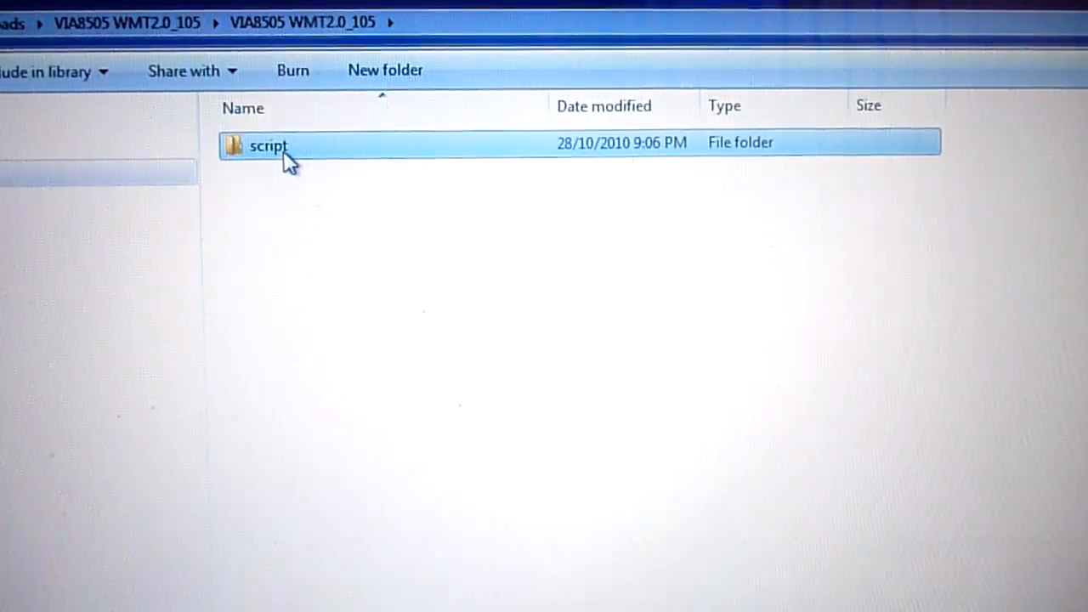
double_click(268, 146)
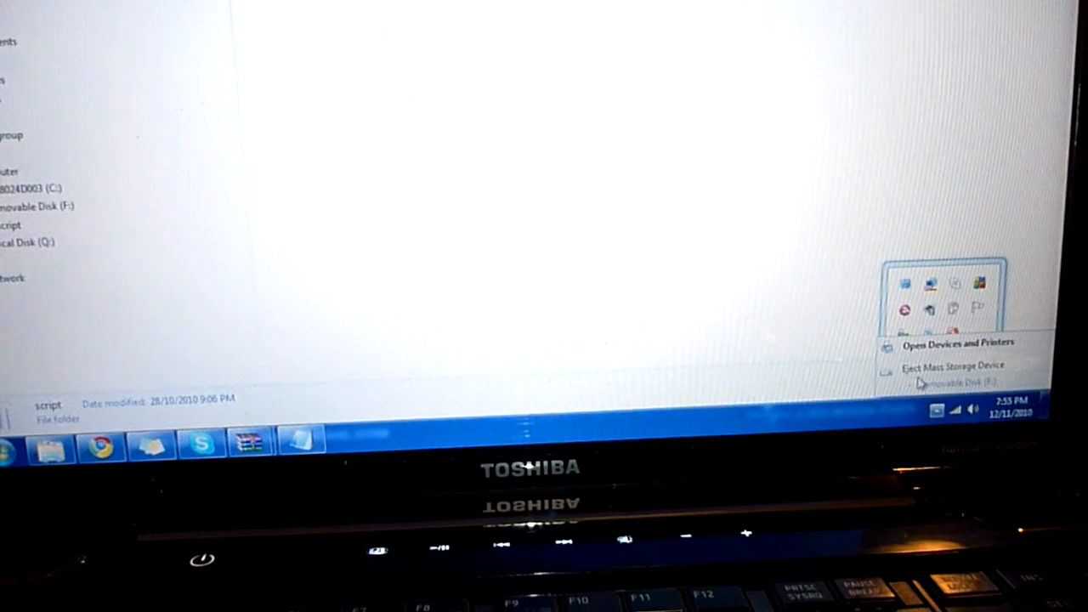
Eject the USB Mass Storage Device via the Safely Remove Hardware tray icon.
left_click(953, 366)
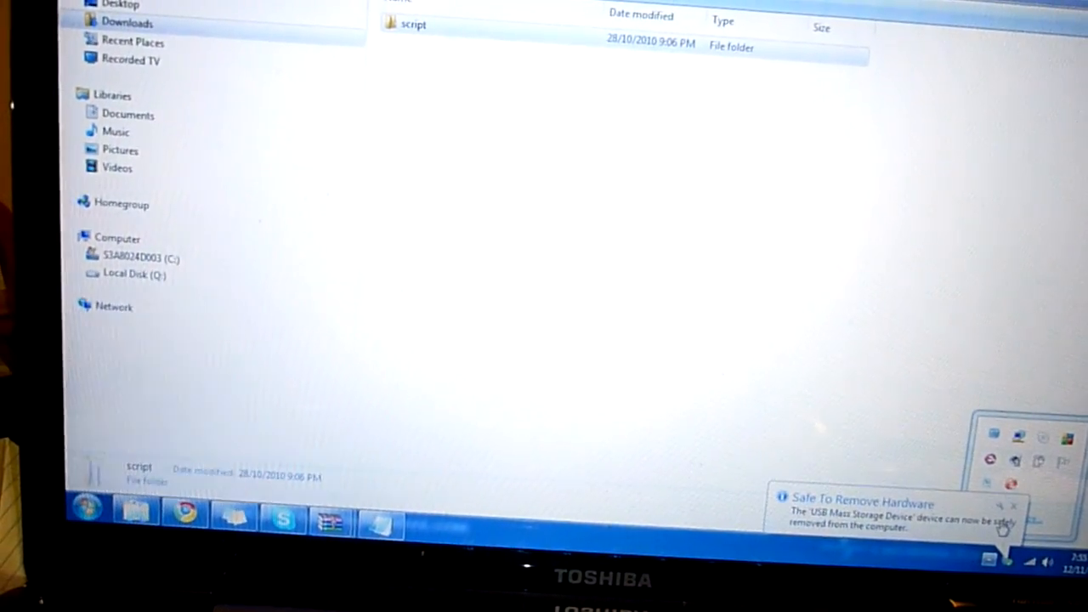